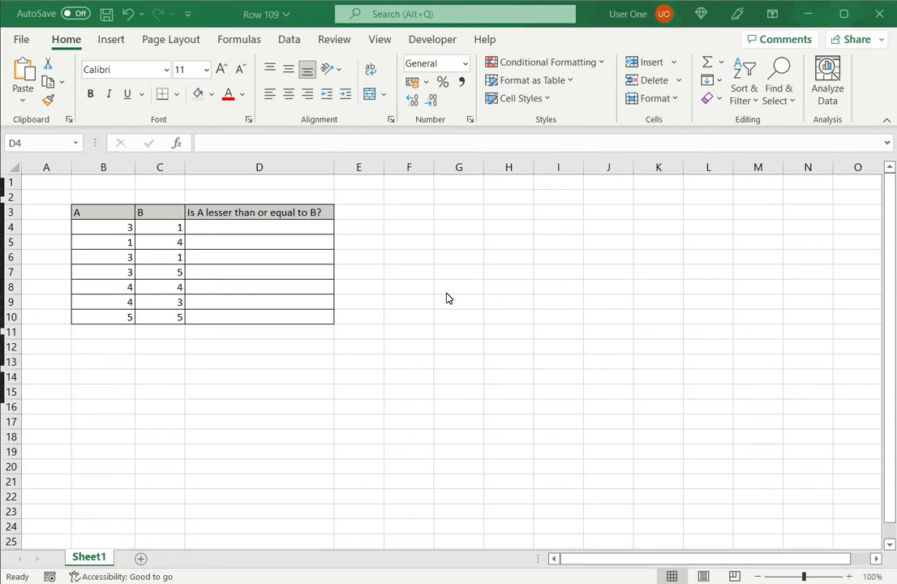
pyautogui.moveTo(420, 237)
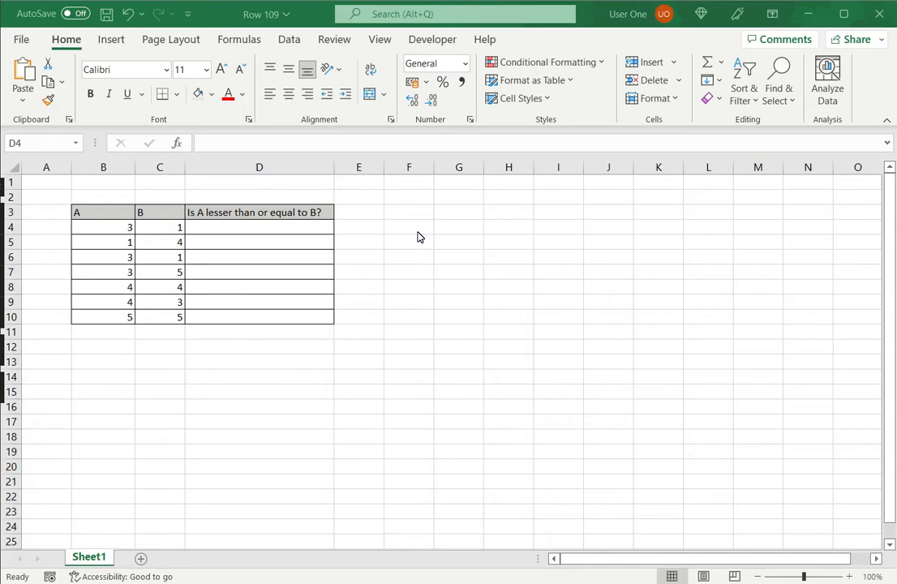
pyautogui.moveTo(413, 244)
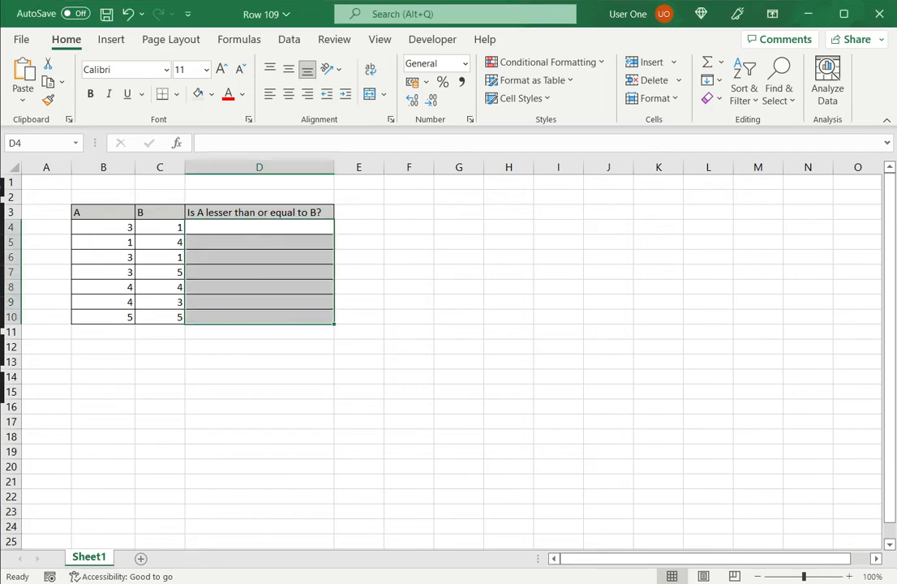
# Enter the formula =B4<=C4 in cell D4, which shows FALSE for 3 versus 1.
pyautogui.click(103, 212)
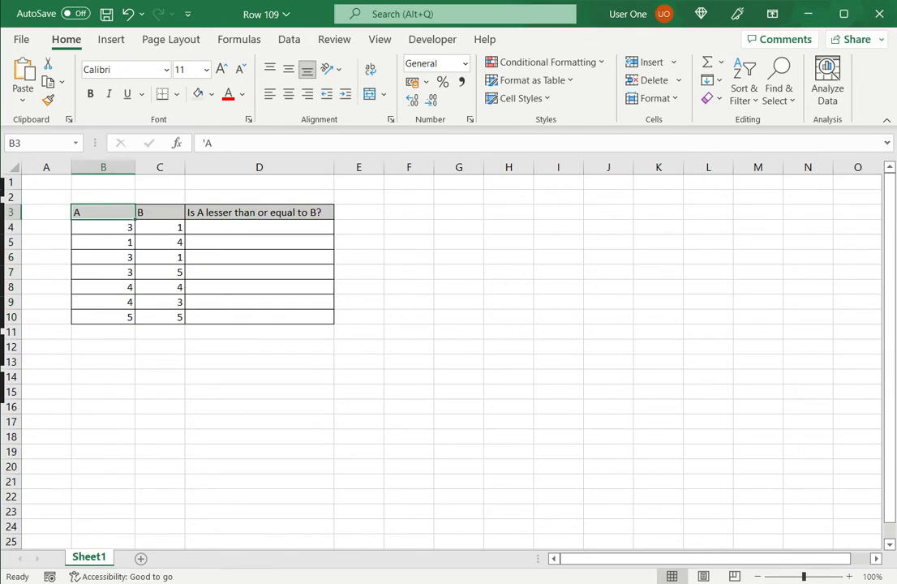
pyautogui.click(259, 226)
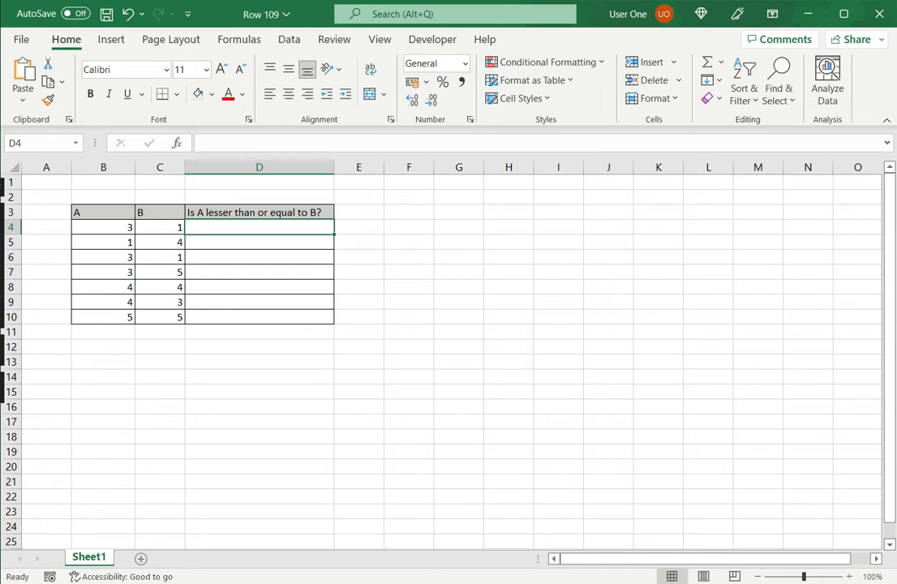
pyautogui.write('=')
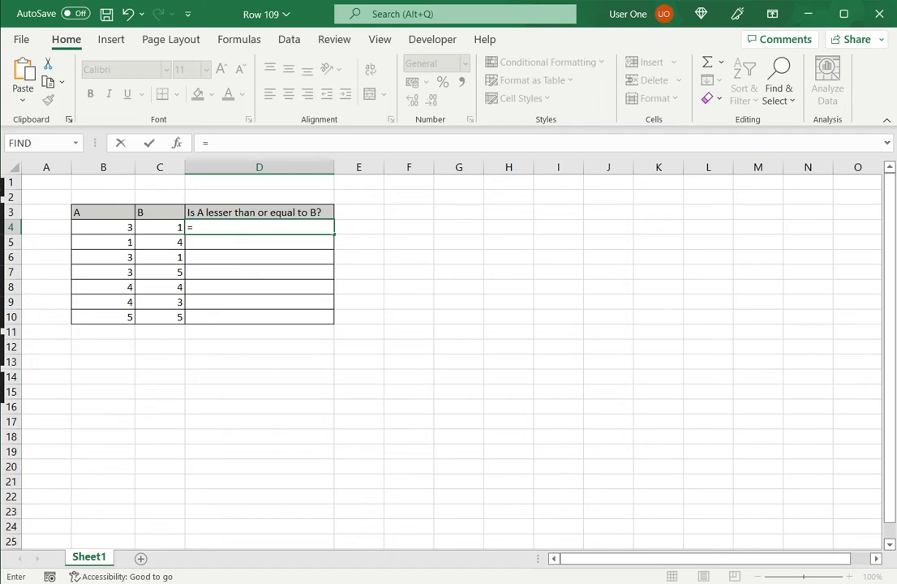
pyautogui.click(103, 227)
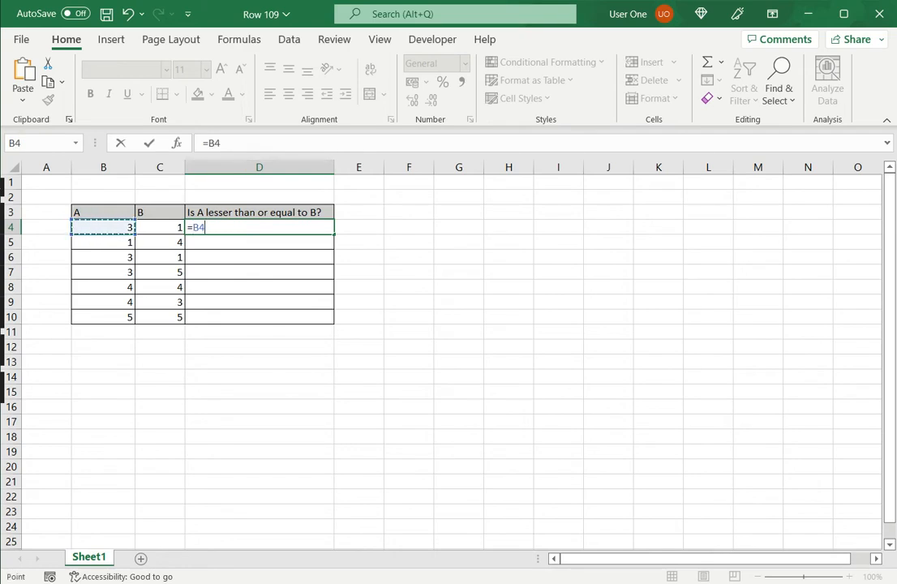
pyautogui.write('<')
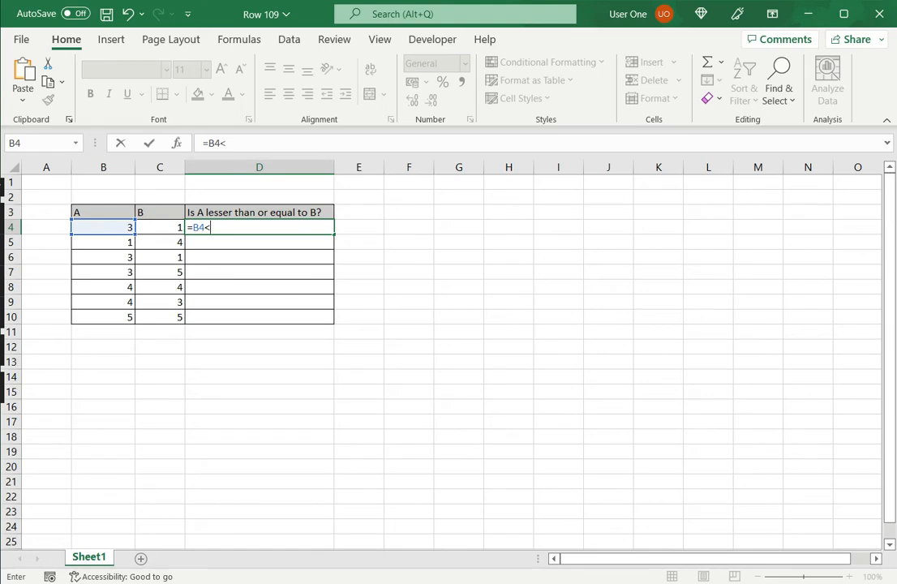
pyautogui.write('=')
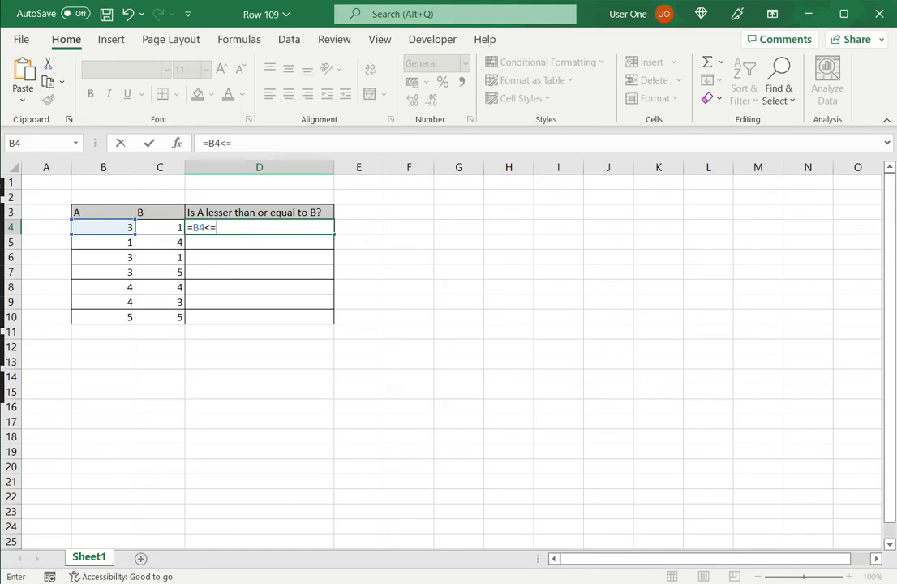
pyautogui.click(159, 227)
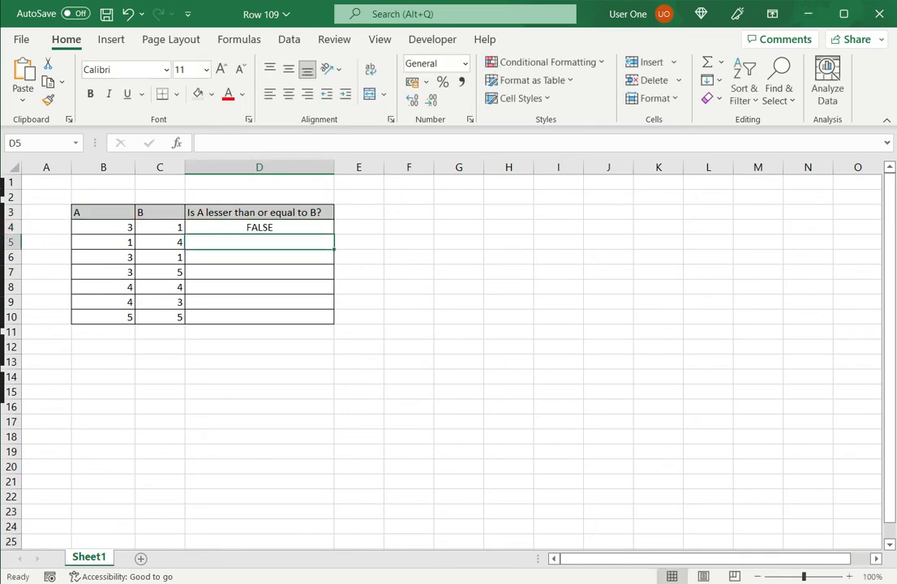
# Fill the D4 comparison formula down through D10 and reselect D4 to check it.
pyautogui.click(258, 227)
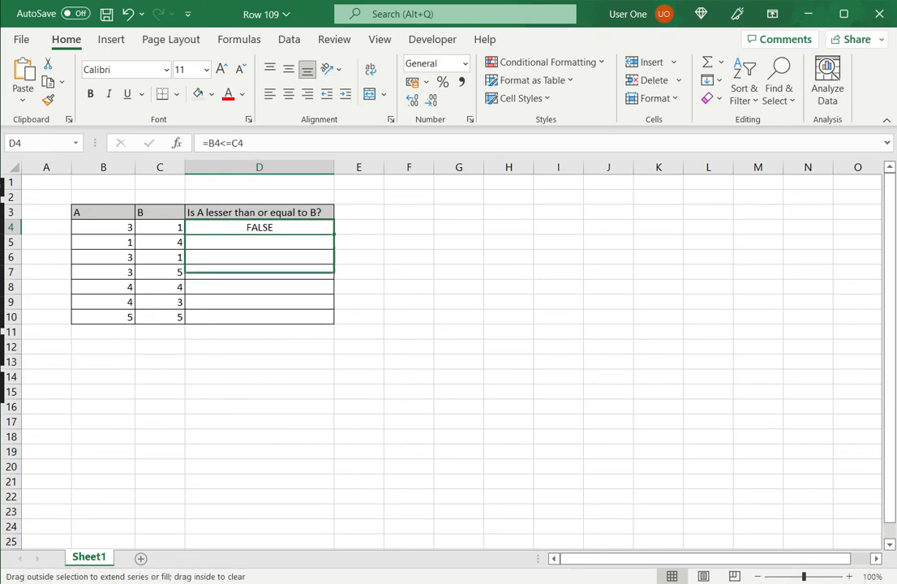
pyautogui.moveTo(333, 232); pyautogui.dragTo(332, 316)
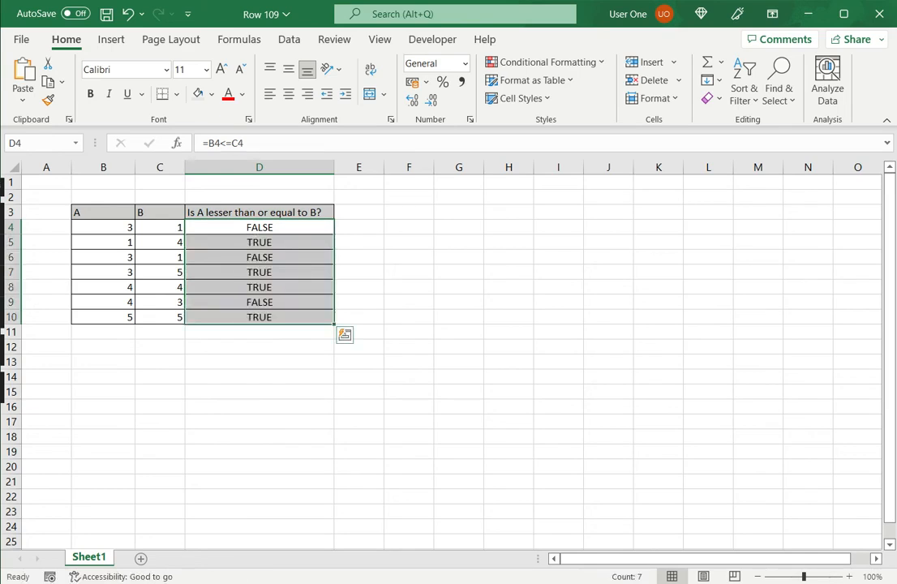
pyautogui.click(259, 227)
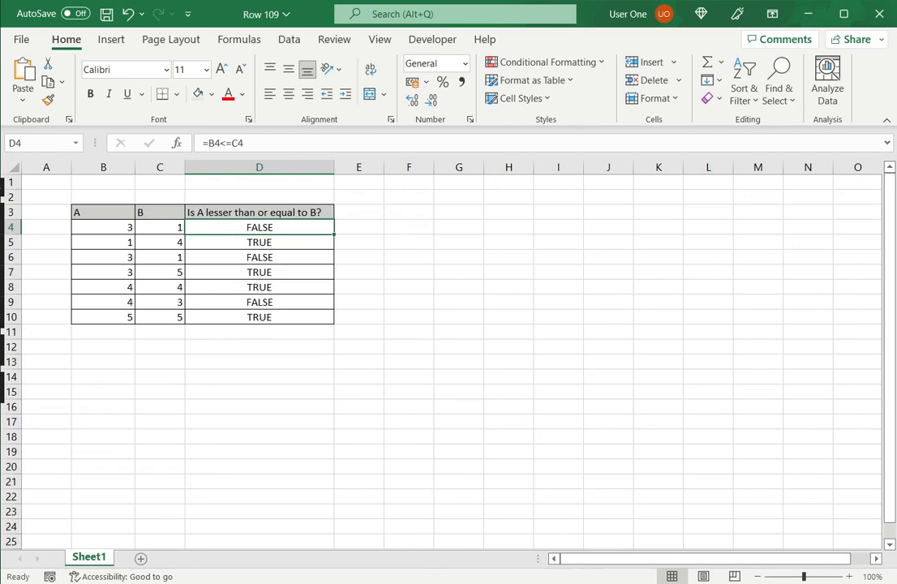